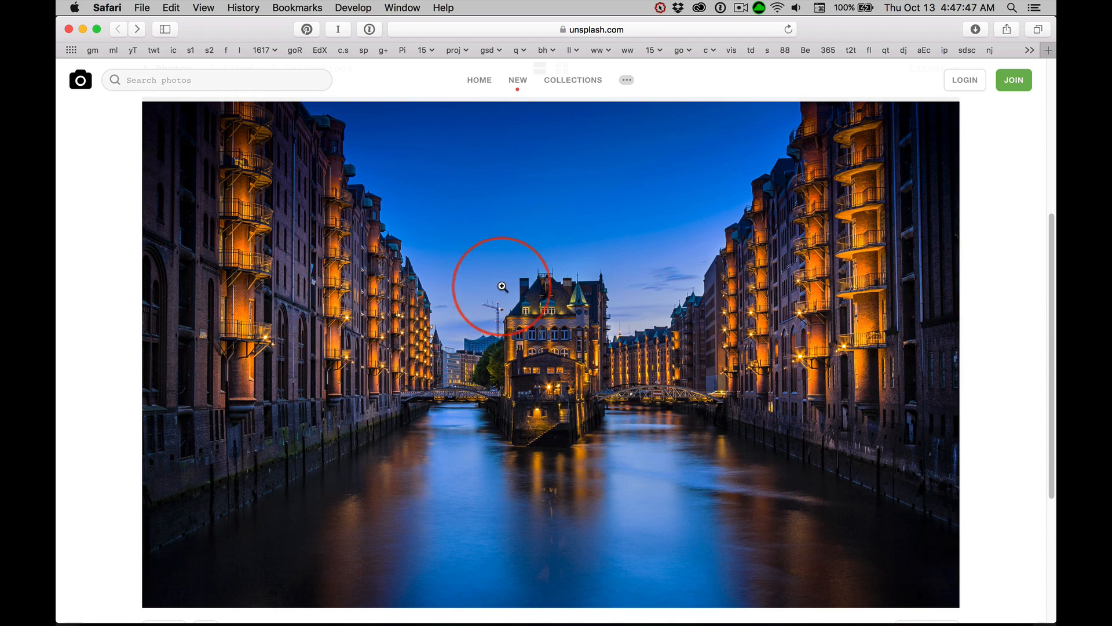
pyautogui.moveTo(685, 387)
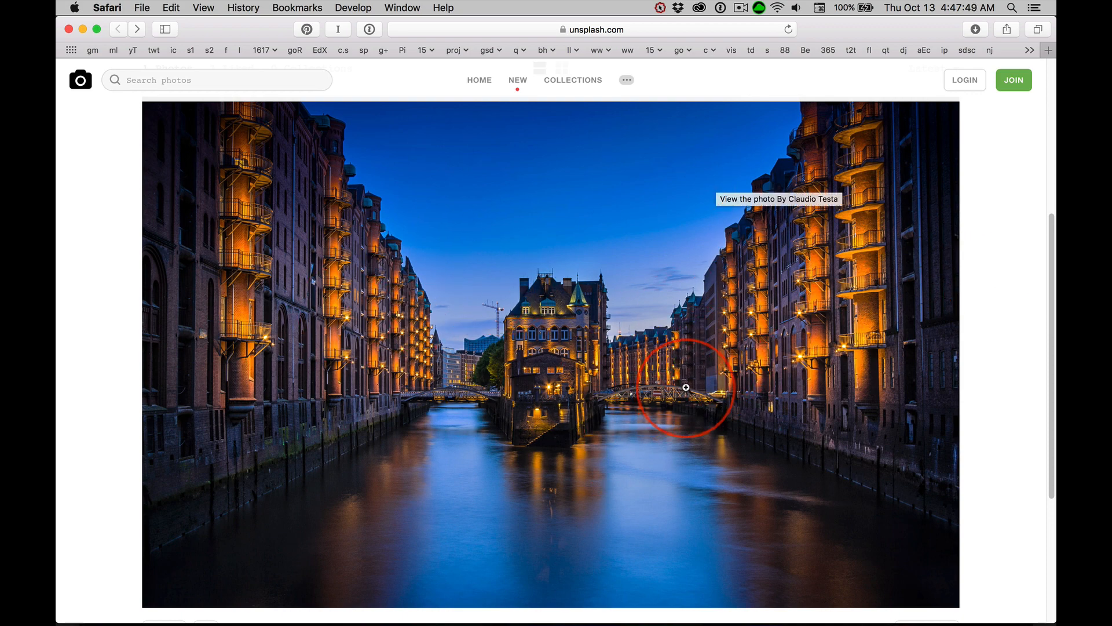
# View the Hamburg canal photo at full resolution on its own image page.
pyautogui.scroll(-3)
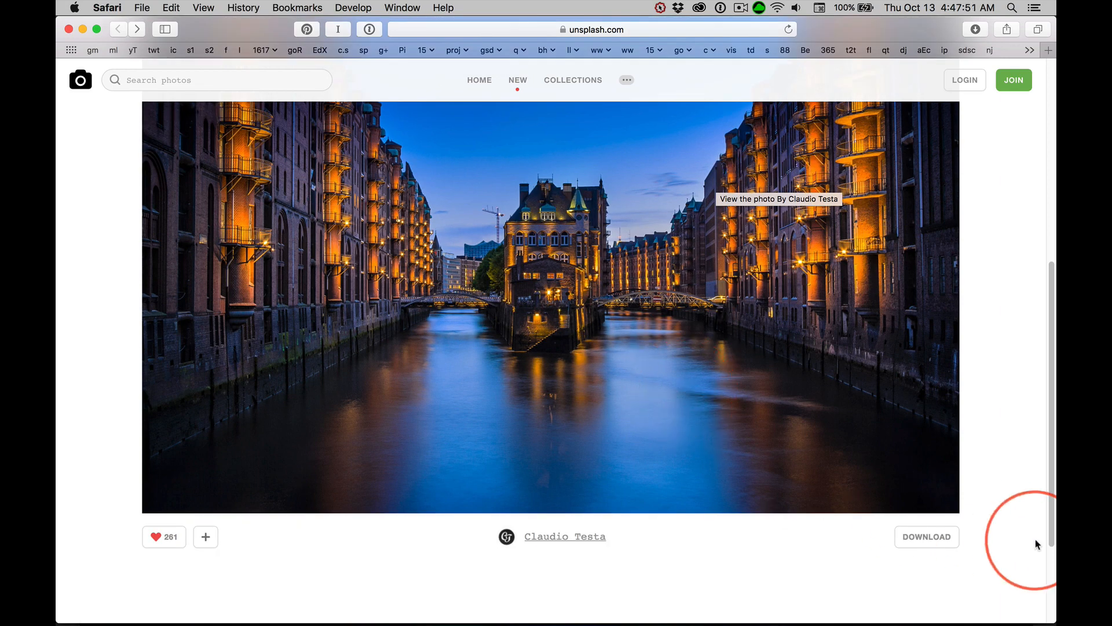
pyautogui.moveTo(927, 537)
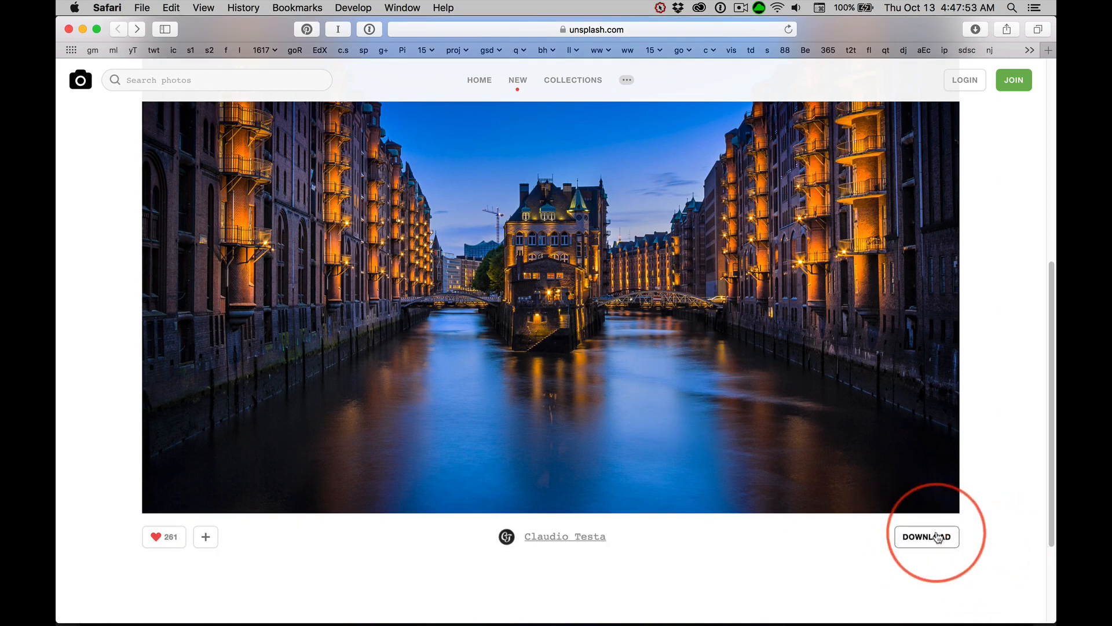
pyautogui.click(926, 536)
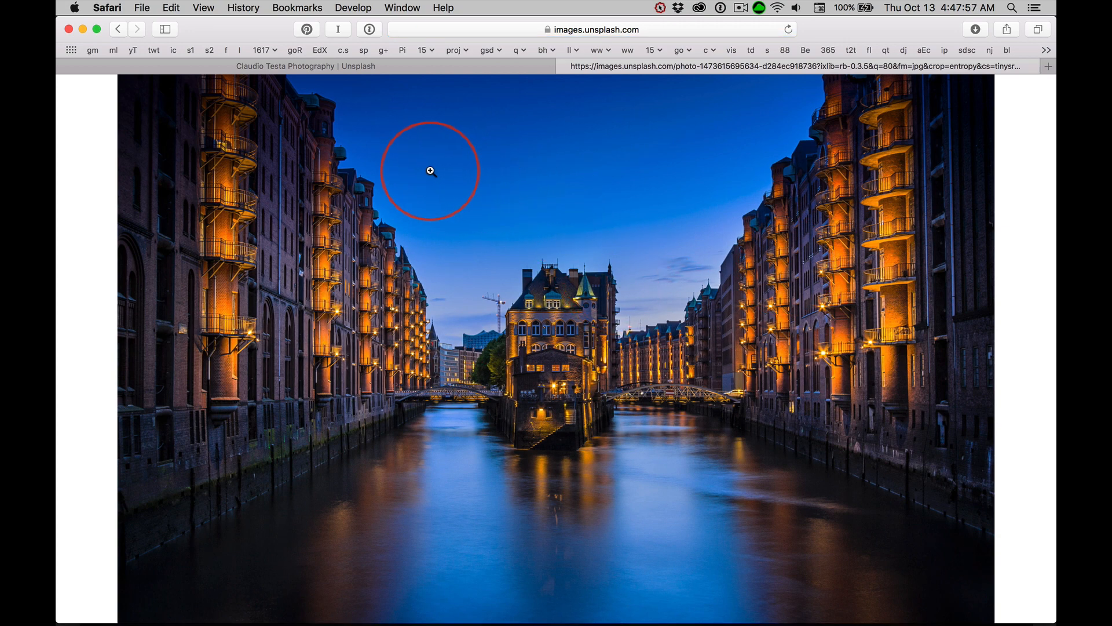
pyautogui.click(430, 172)
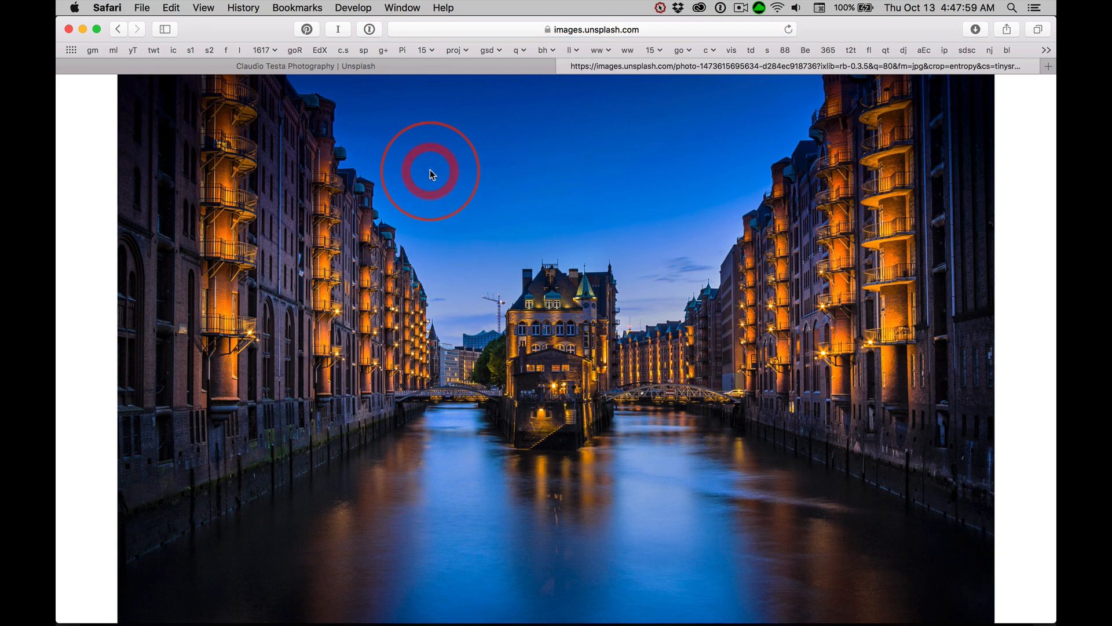
pyautogui.click(429, 172)
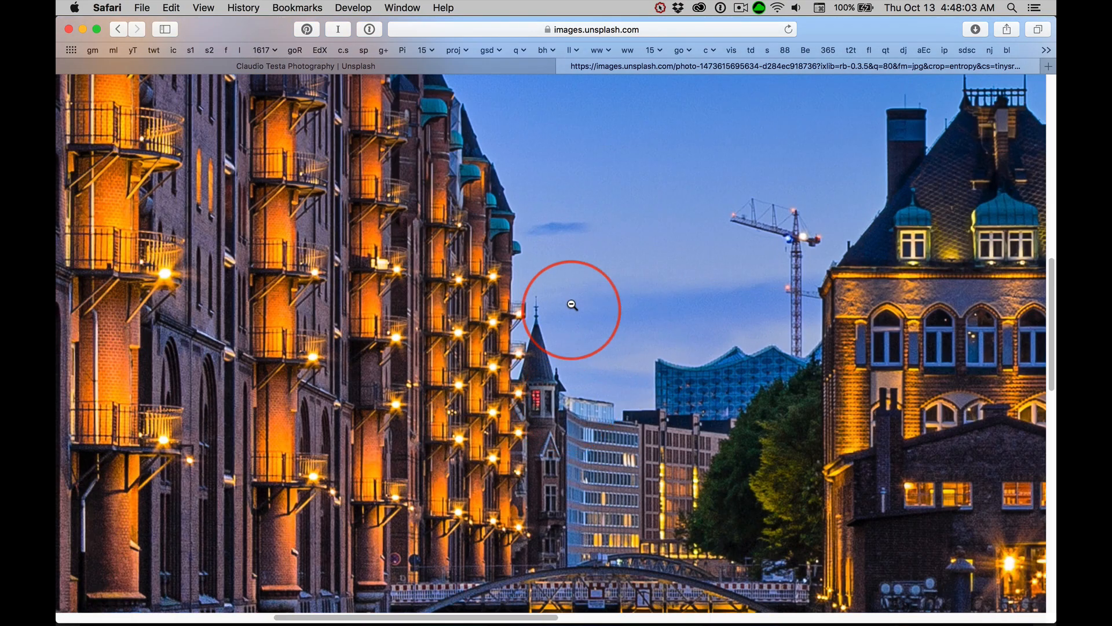
# Bring up the Save Image As dialog for the full-size photo.
pyautogui.rightClick(571, 304)
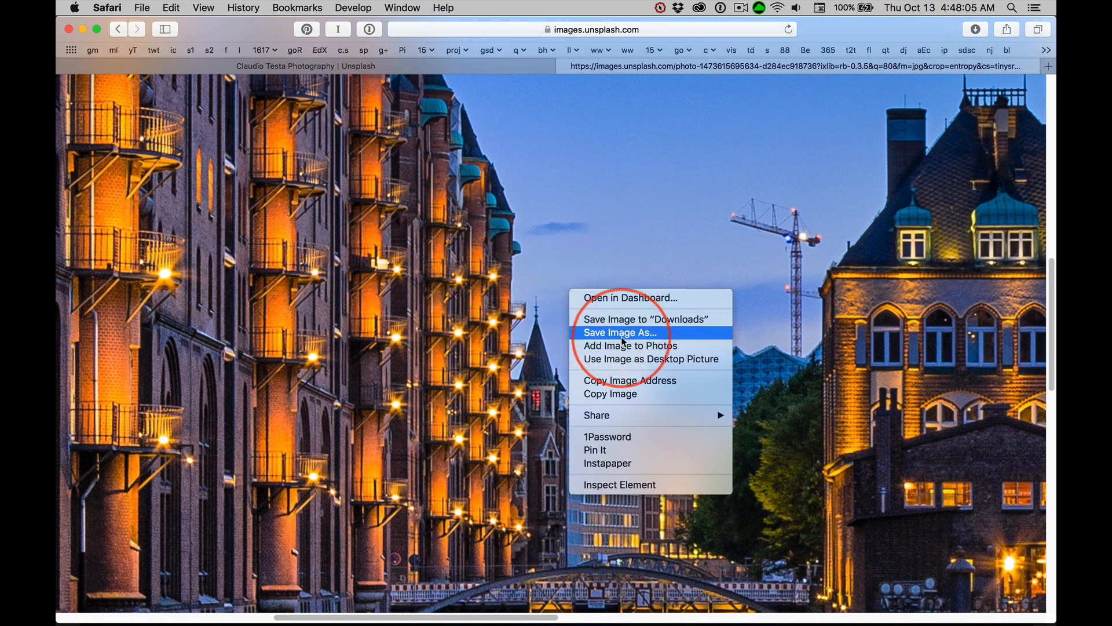
pyautogui.moveTo(627, 338)
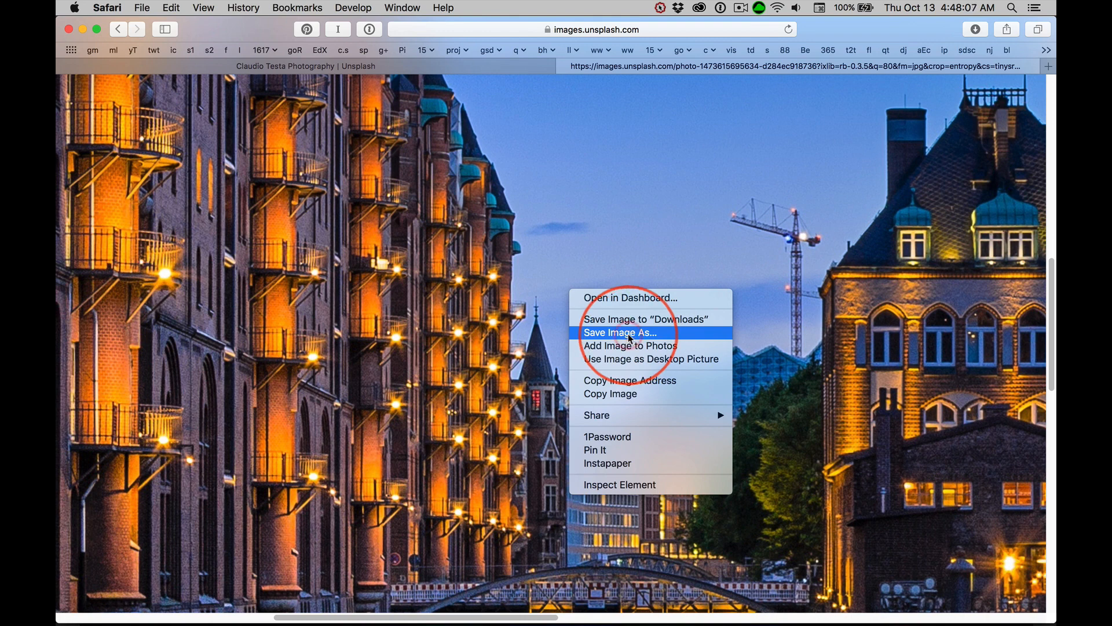
pyautogui.click(620, 333)
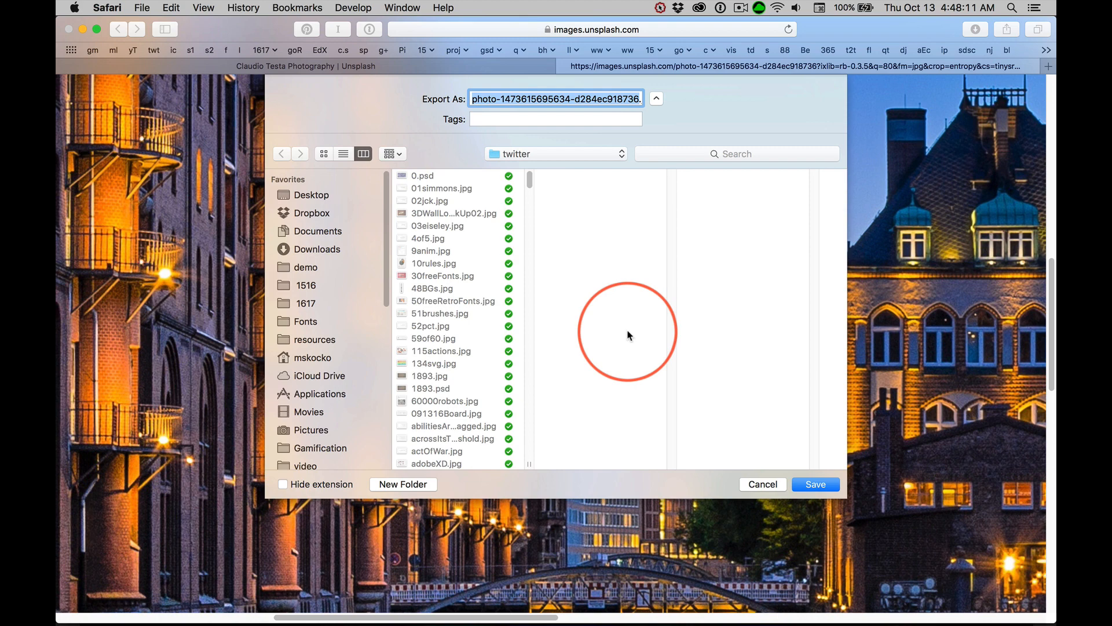
# Save the photo as onTheWater.jpg in the demo folder inside 1617.
pyautogui.write('onThe.jpg')
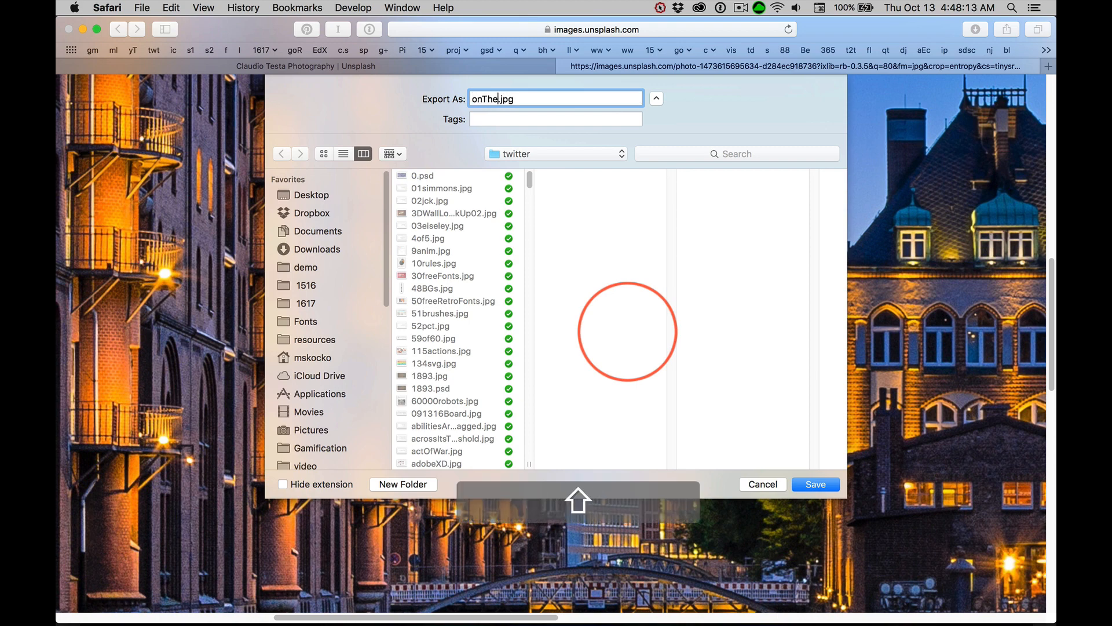
pyautogui.write('Water')
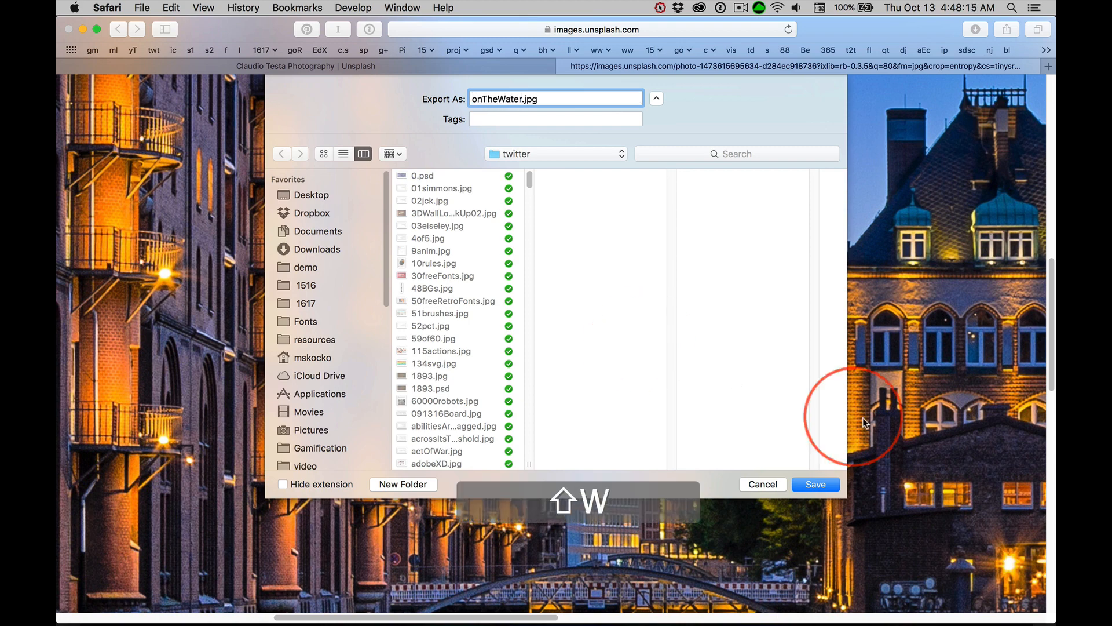
pyautogui.click(305, 268)
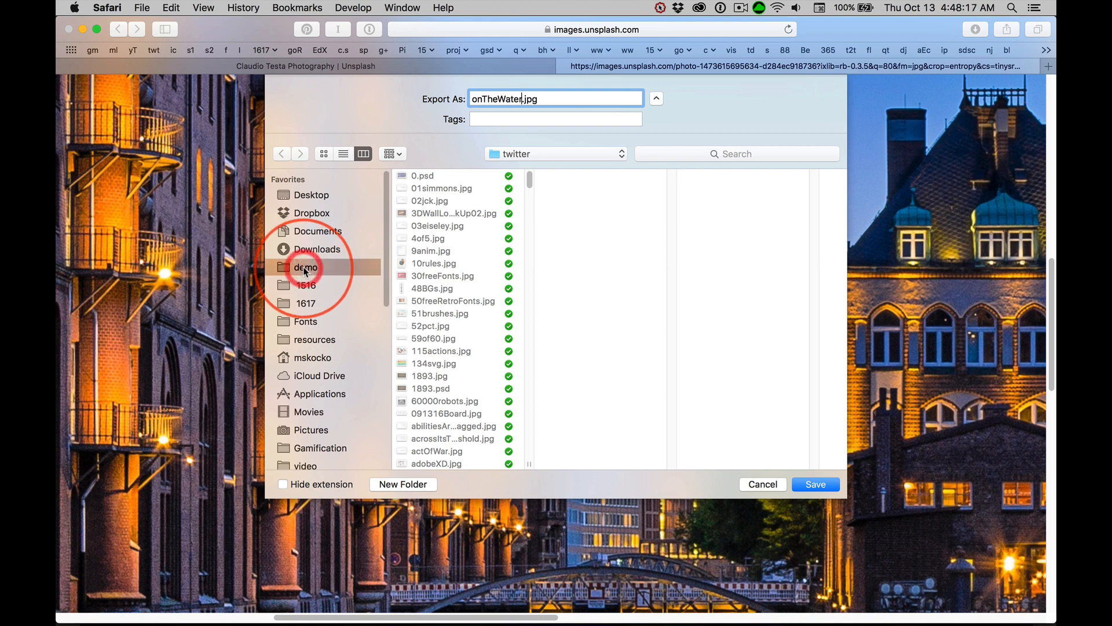
pyautogui.click(305, 267)
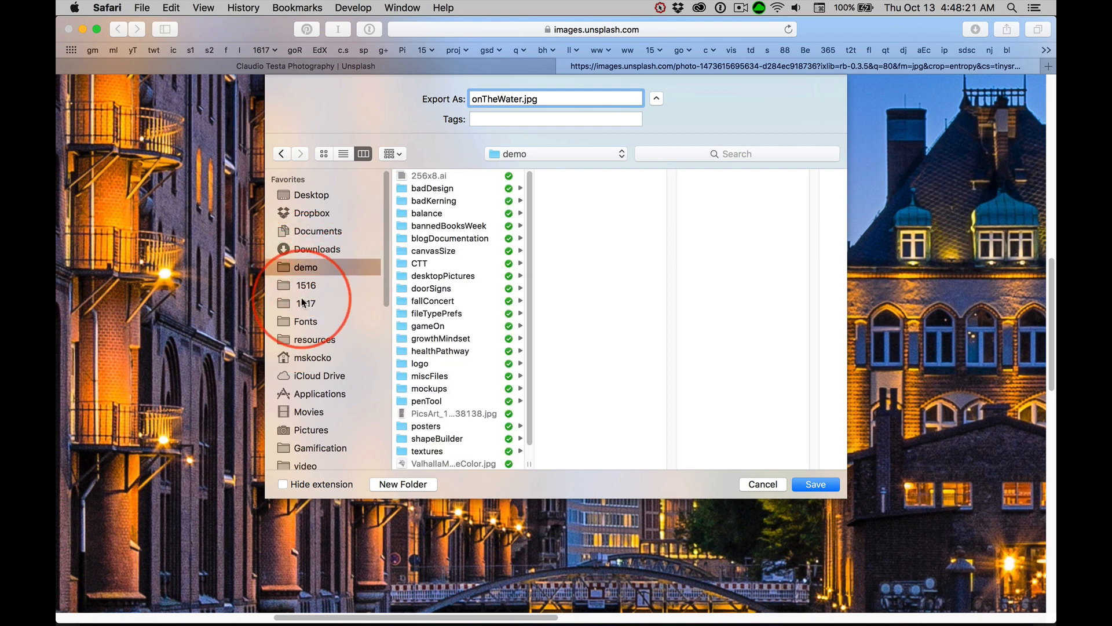
pyautogui.click(306, 303)
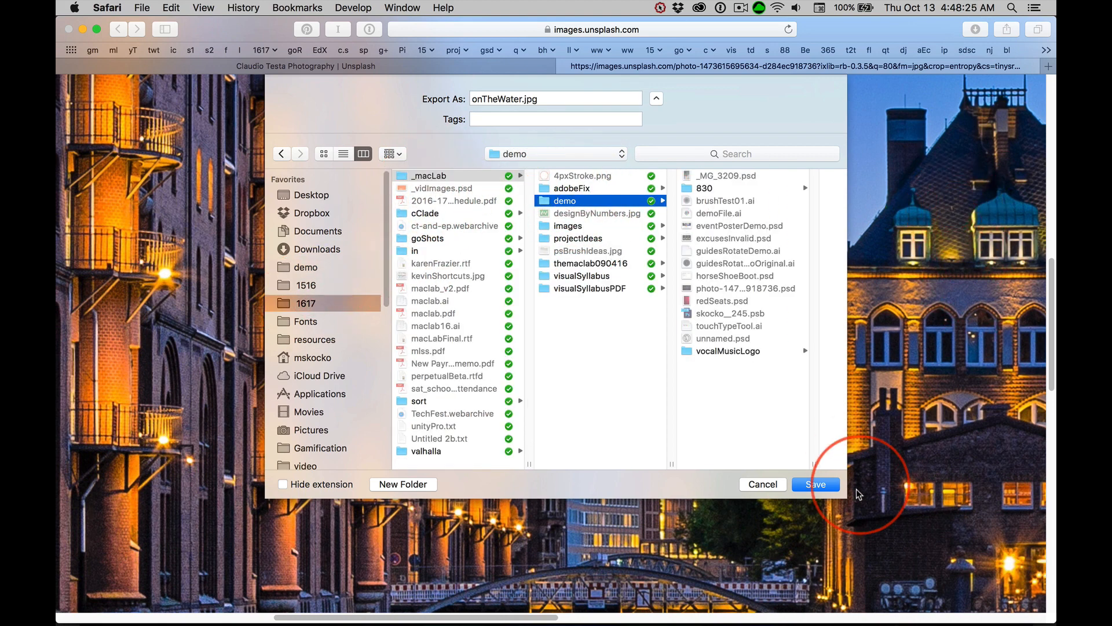
pyautogui.click(814, 484)
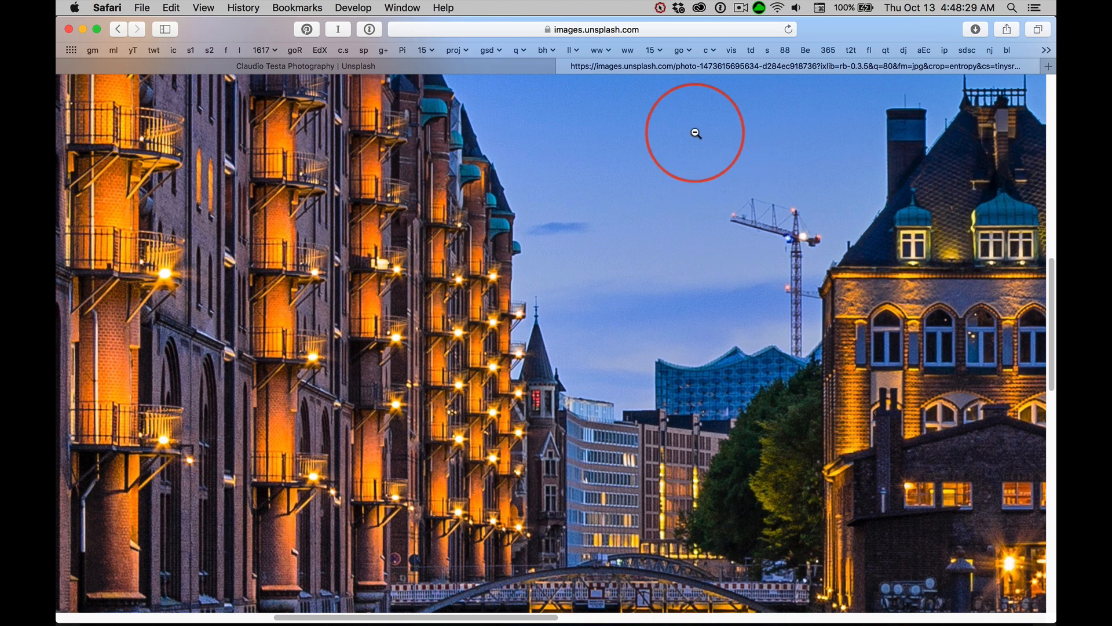
# Switch to Photoshop and bring up the Open dialog (Cmd+O).
pyautogui.press('cmd+tab')
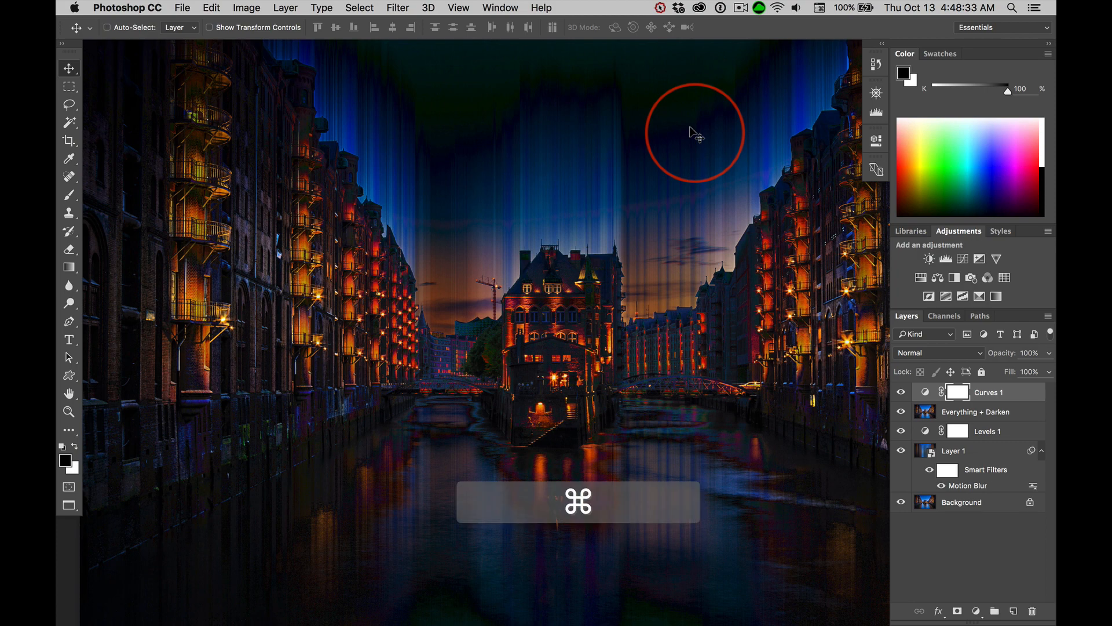
pyautogui.press('cmd+n')
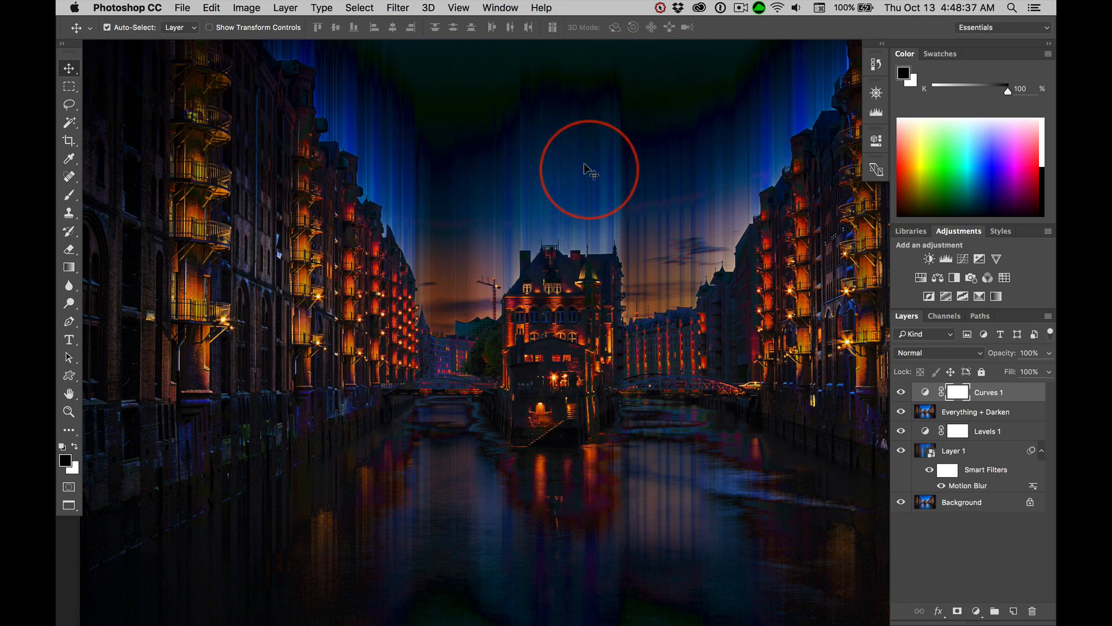
pyautogui.press('cmd')
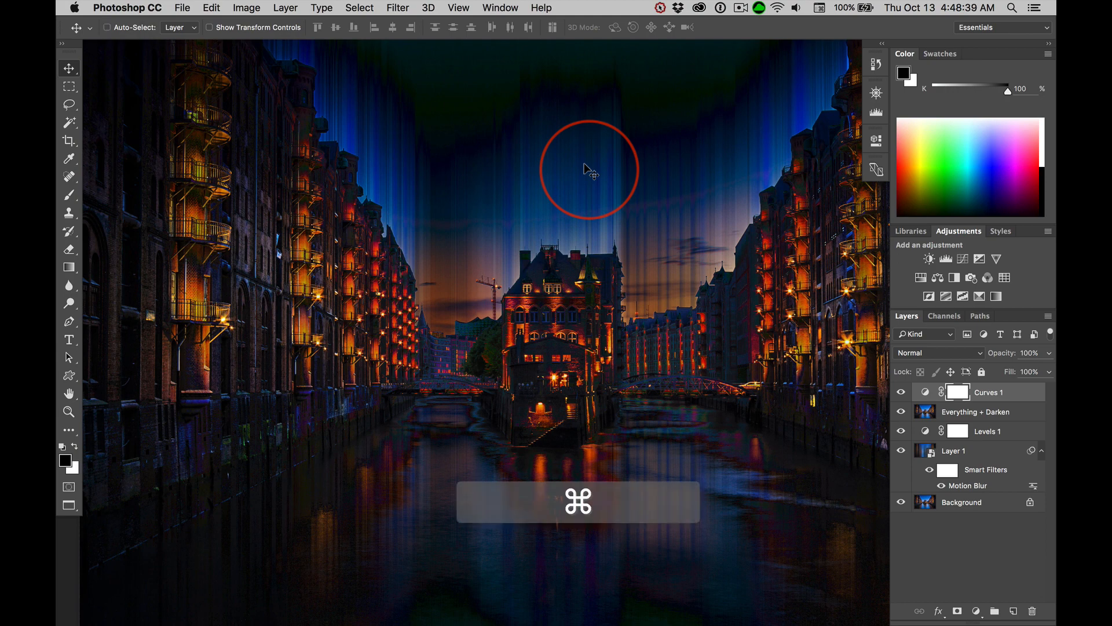
pyautogui.press('cmd+o')
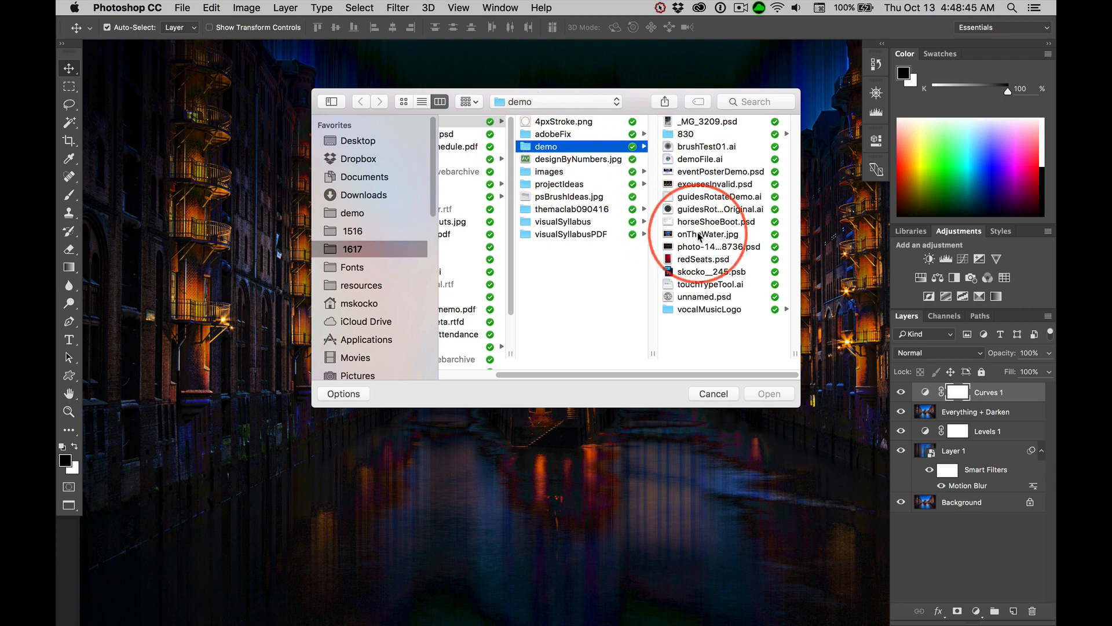
# Open onTheWater.jpg from the demo folder as a new document.
pyautogui.click(706, 234)
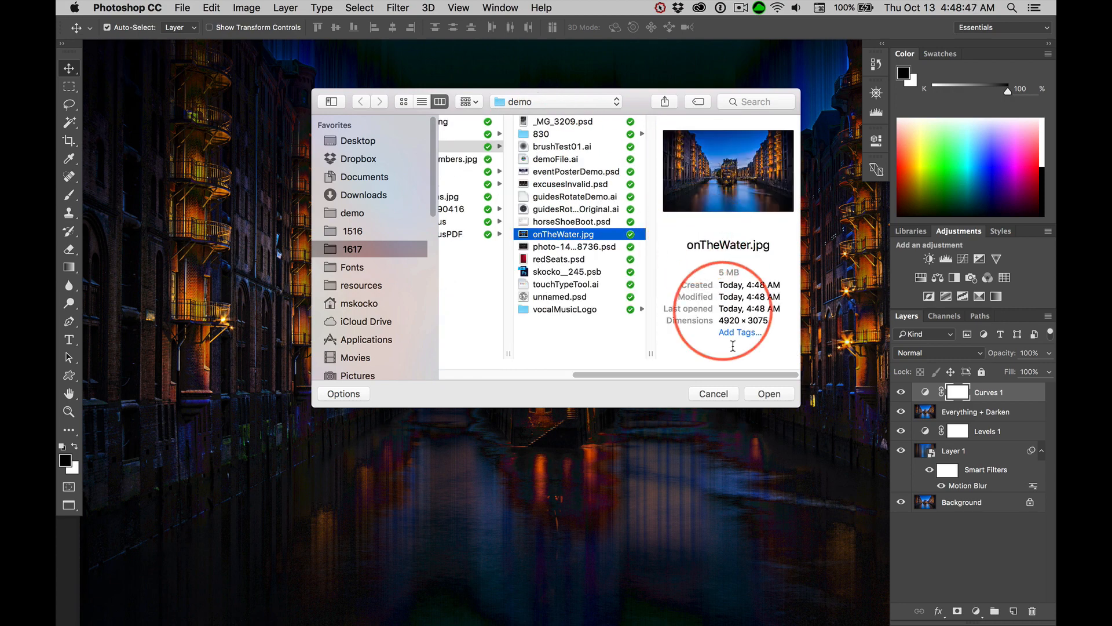
pyautogui.click(767, 394)
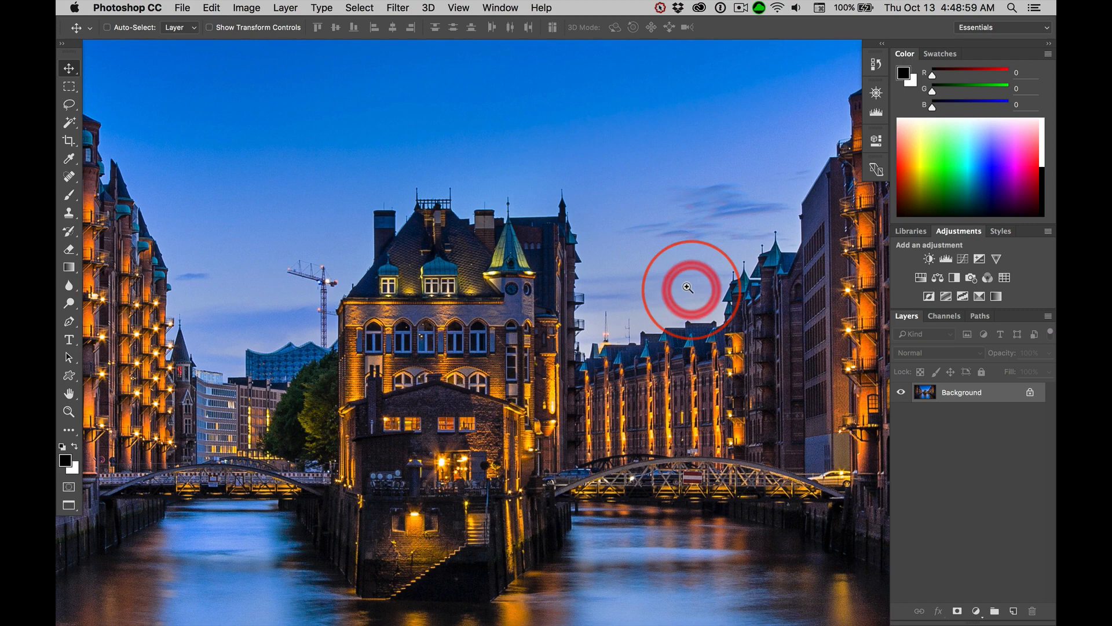
# Zoom out so the whole canal photo fits on screen.
pyautogui.click(687, 287)
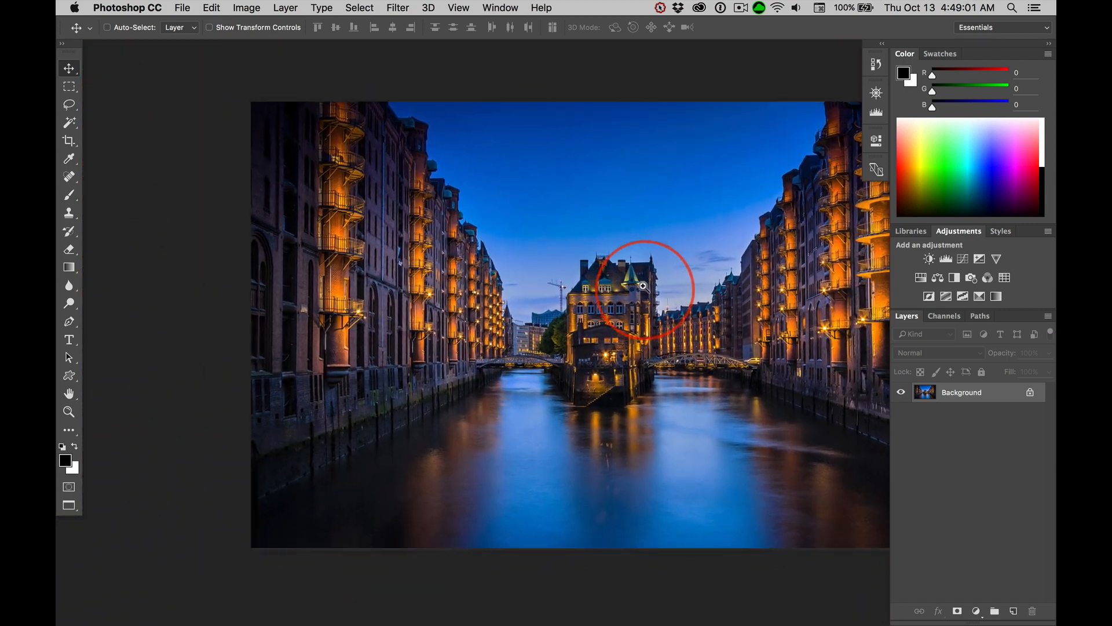